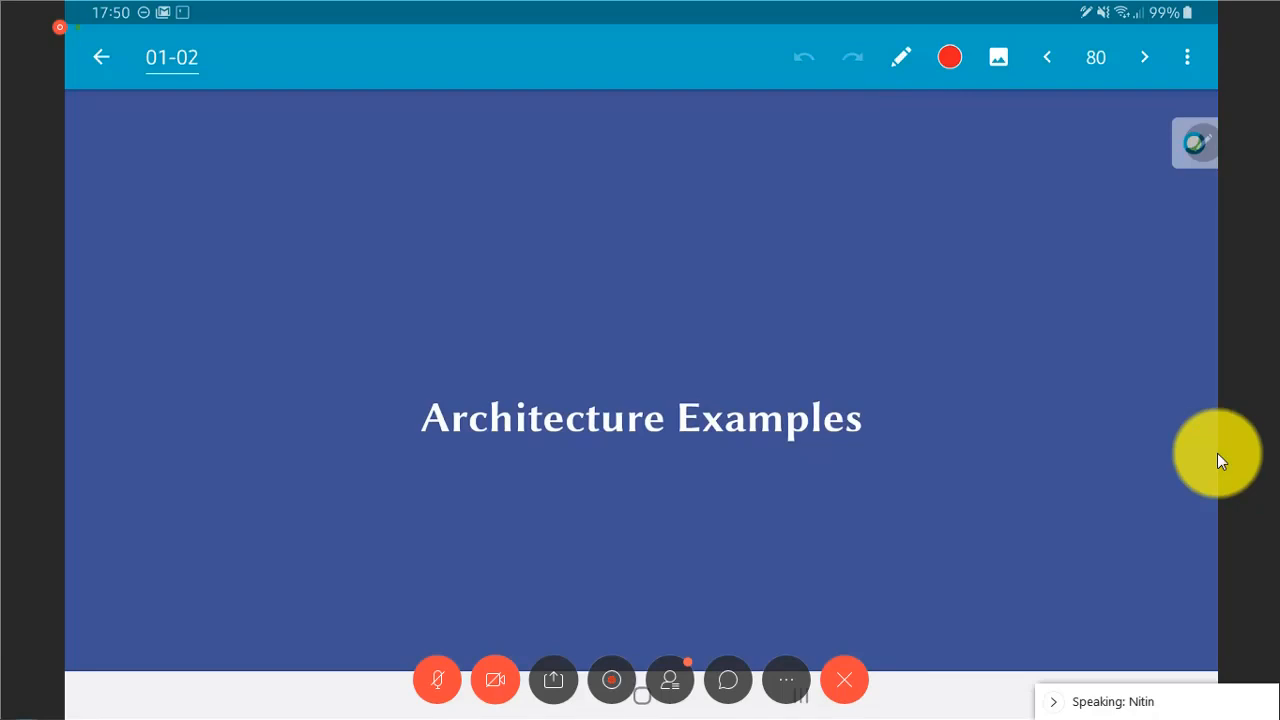
Advance from the Architecture Examples title slide to slide 81 on arithmetic and processing units.
click(1144, 57)
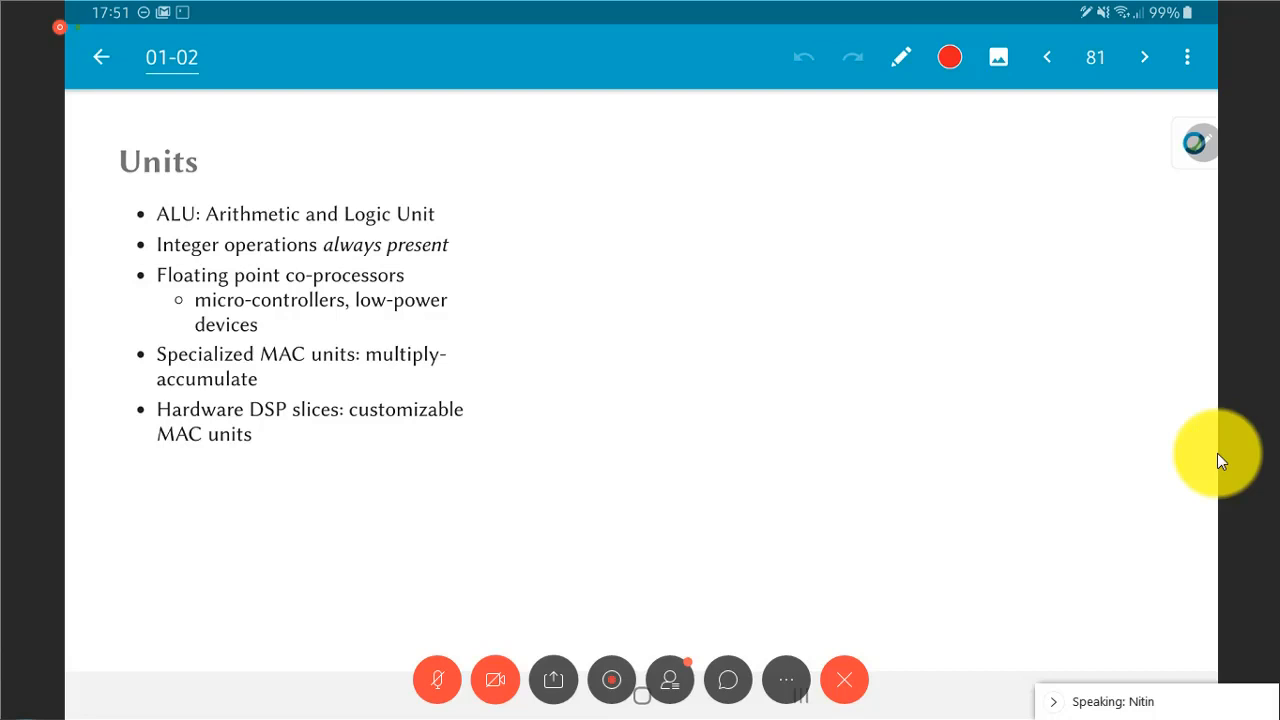
Advance to slide 82, adding the Raw clock speed column on complexity, power and over-clocking.
click(1144, 57)
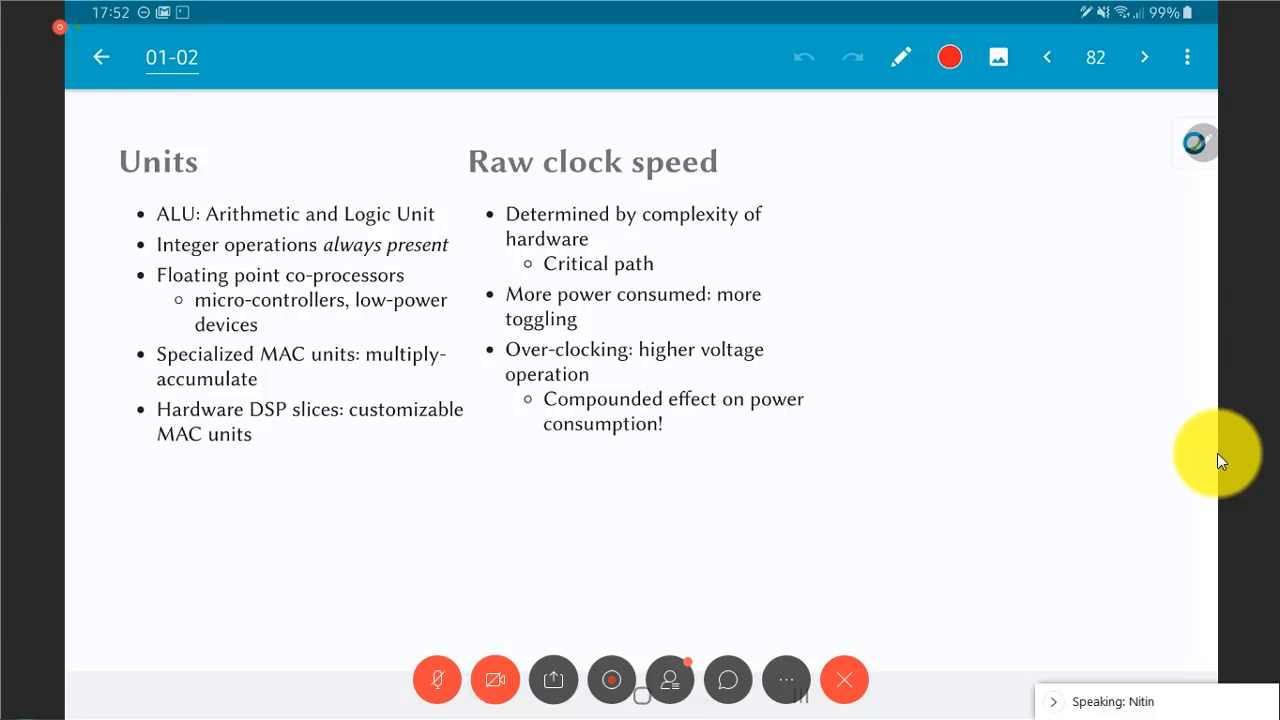
Advance to slide 83, adding the Data transfer column on parallel and wide buses.
click(1144, 57)
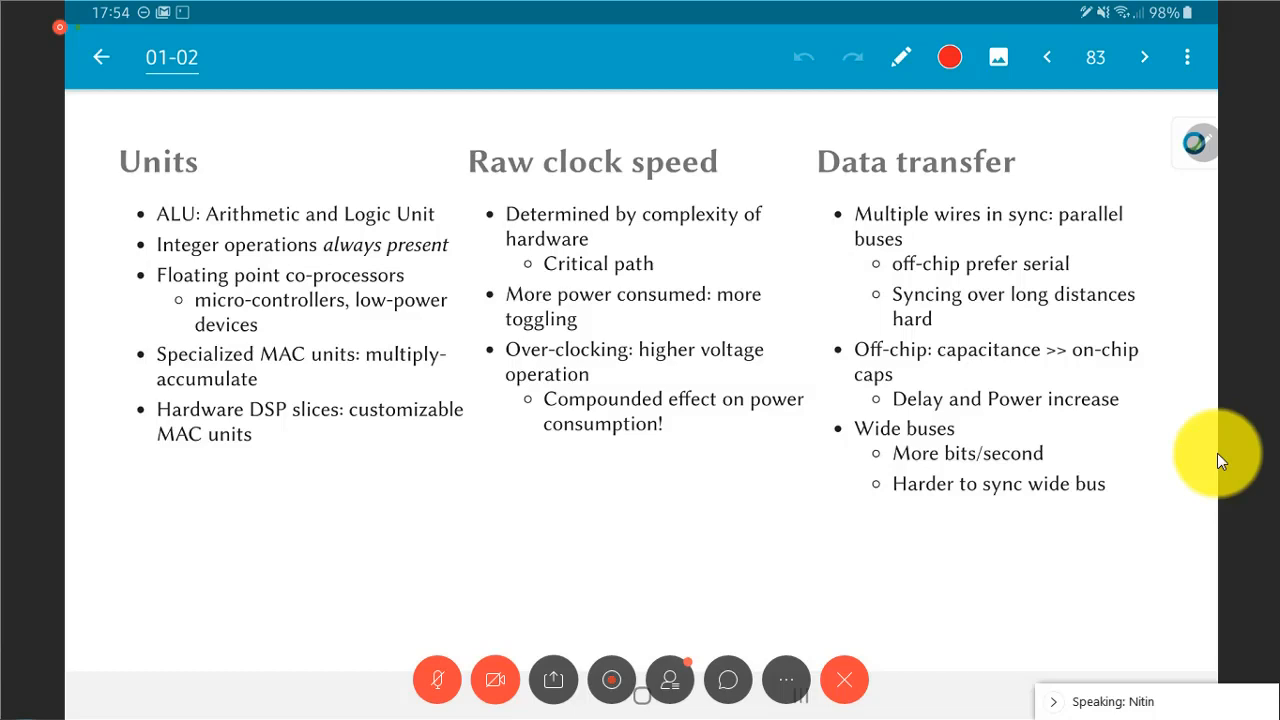
Step through slides 84 and 85 to show the Arduino photo and its 16MHz, 2KB SRAM parameters.
click(1144, 57)
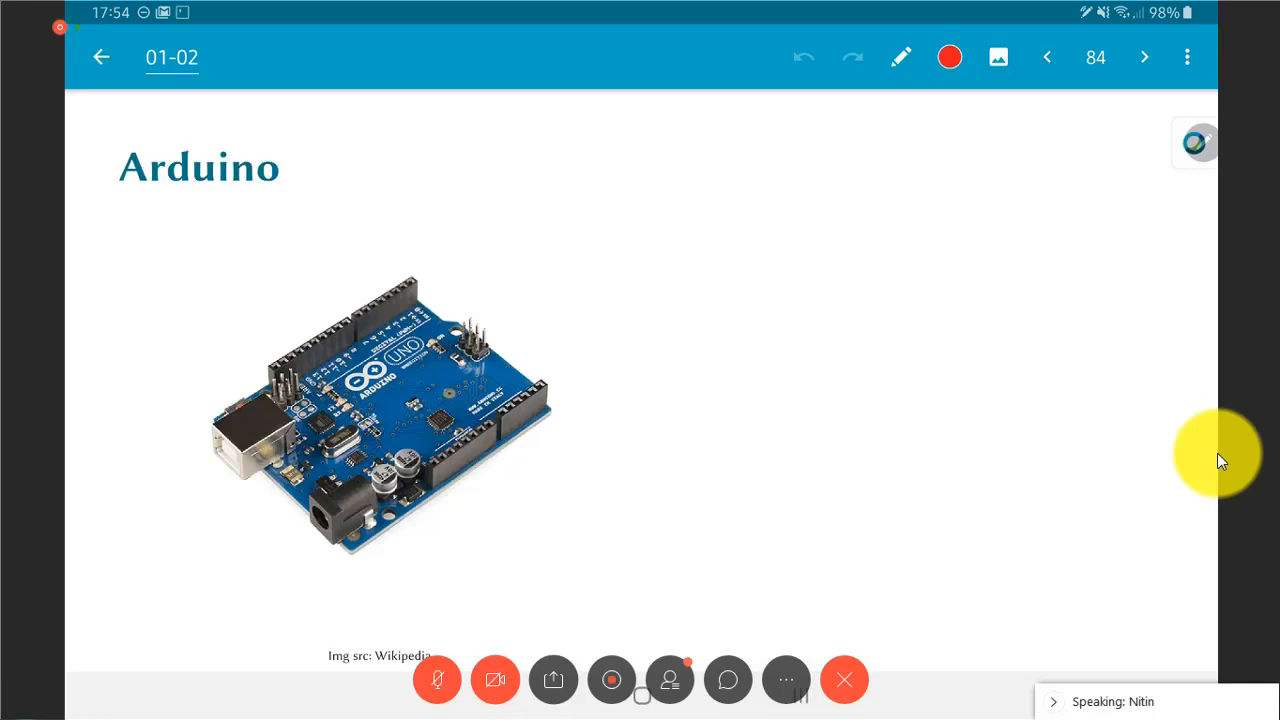
click(1144, 57)
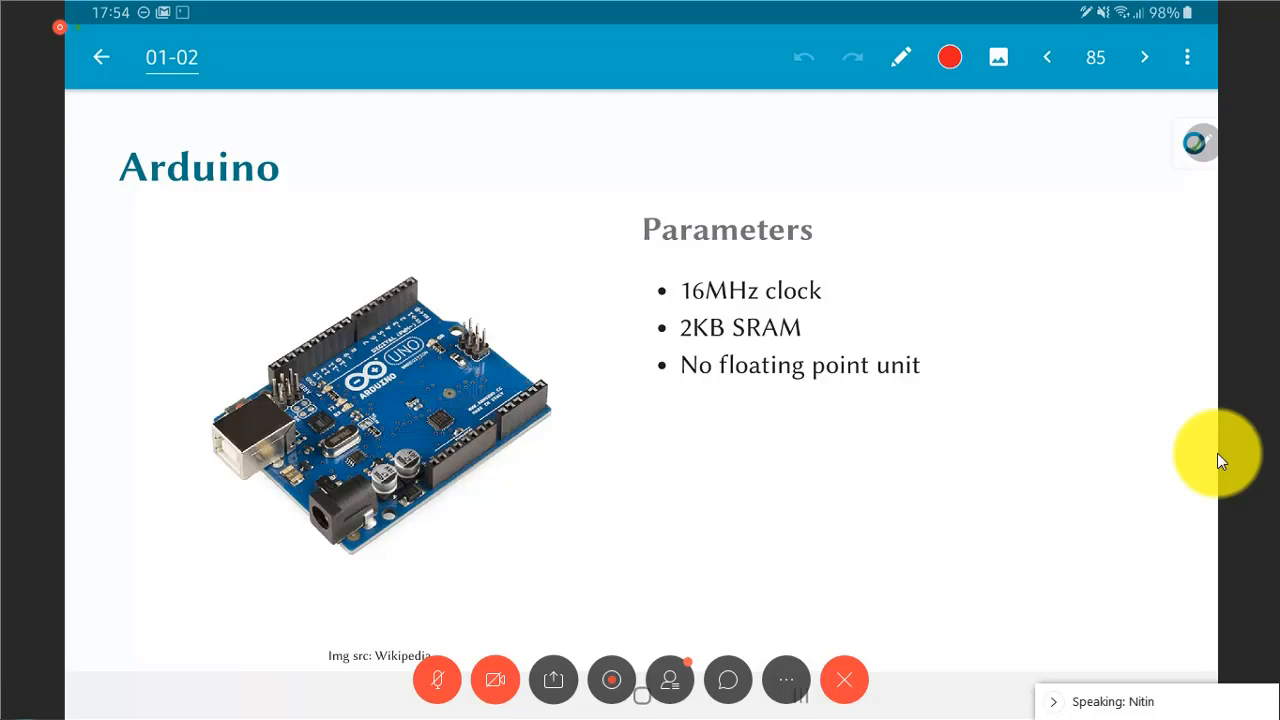
Reveal the Arduino Compute figures, then move on to the Samsung Galaxy S photo slide 87.
click(1144, 57)
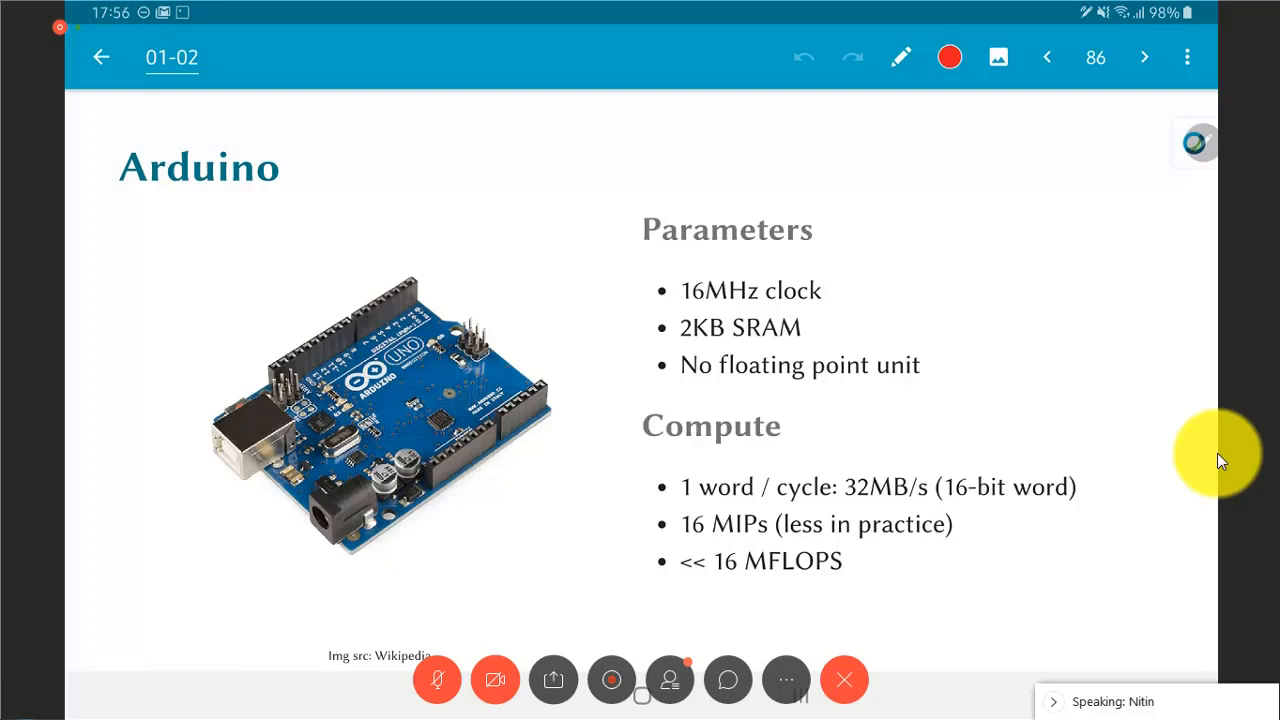
click(1144, 57)
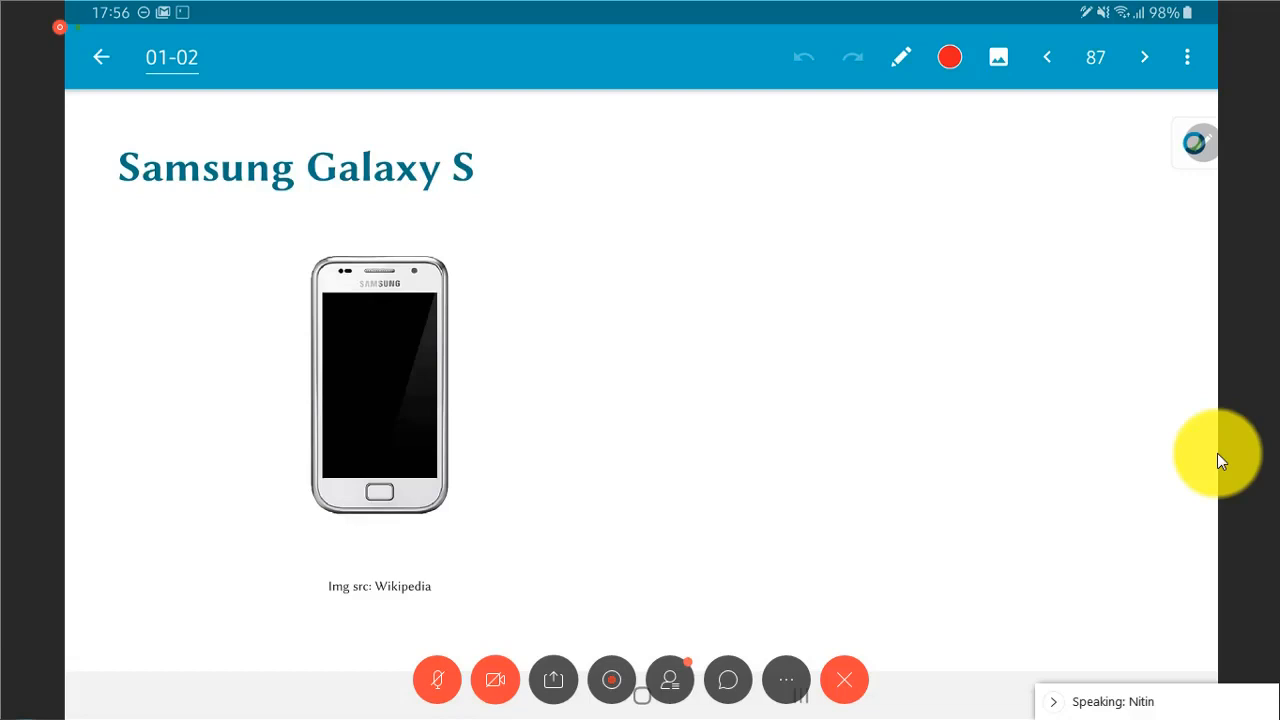
Advance to slide 88 listing the 1 GHz single-core ARM and 512 MB LPDDR1 RAM.
click(1144, 57)
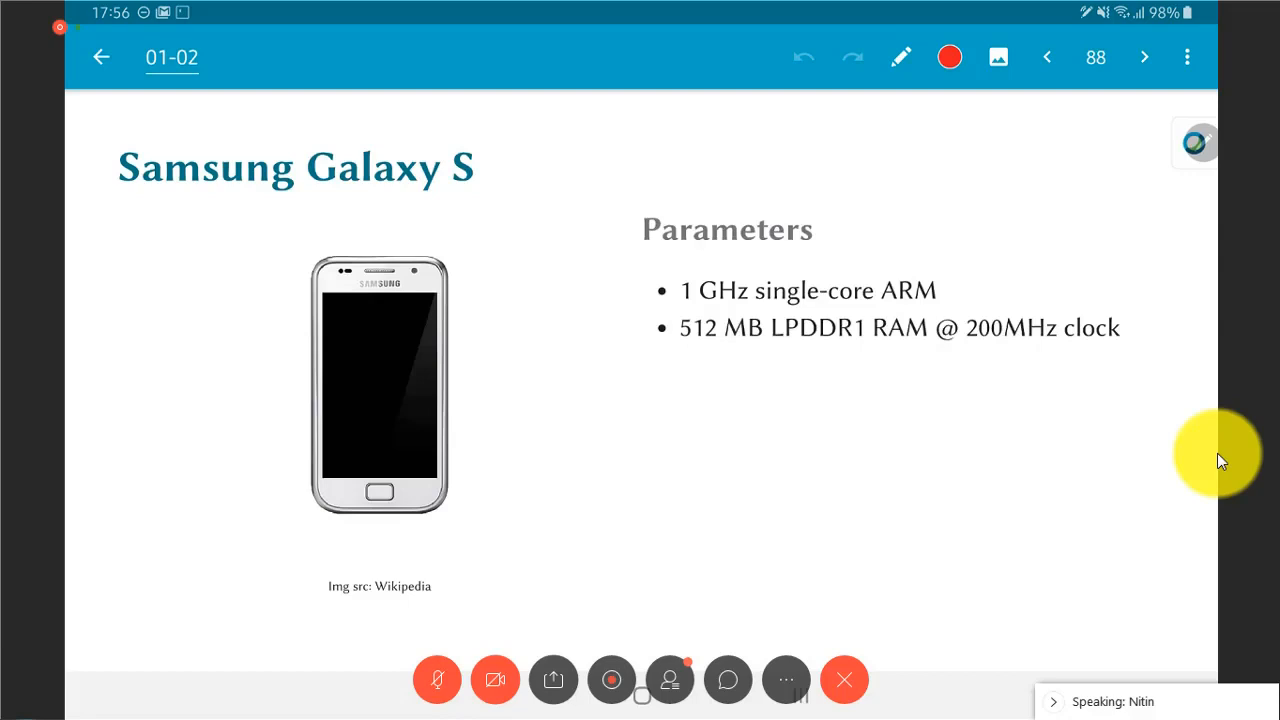
Advance to slide 89 with Compute figures: 1 GFLOPS and 3.2 GB/s memory bandwidth.
click(1144, 57)
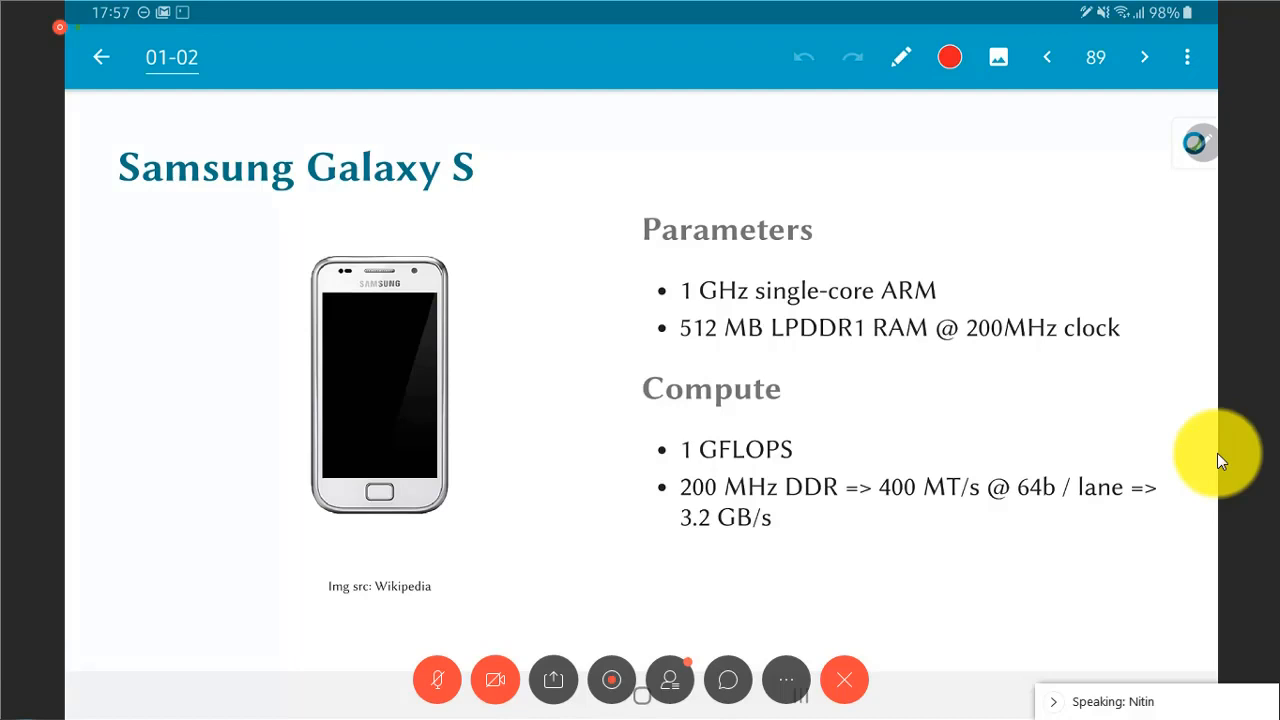
Step to slide 92, revealing i7 8550 parameters and ~400 GFLOPS, ~40 GB/s Compute figures.
click(1144, 57)
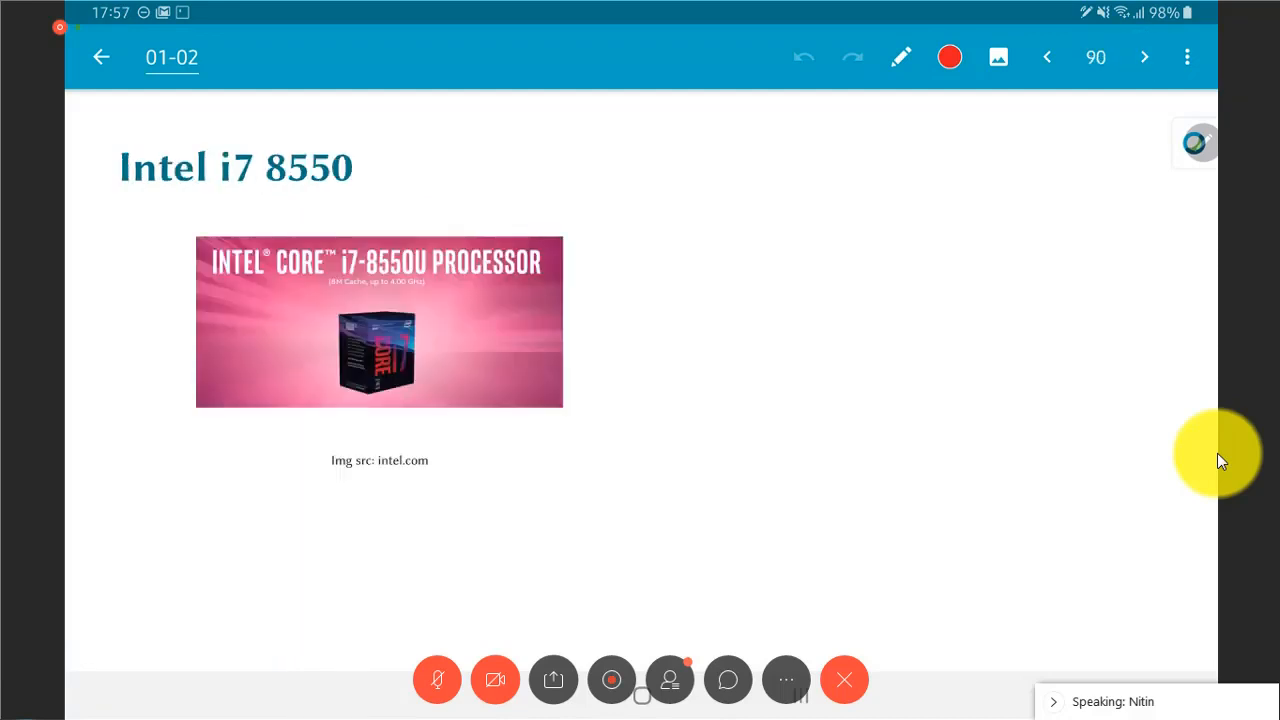
click(1144, 57)
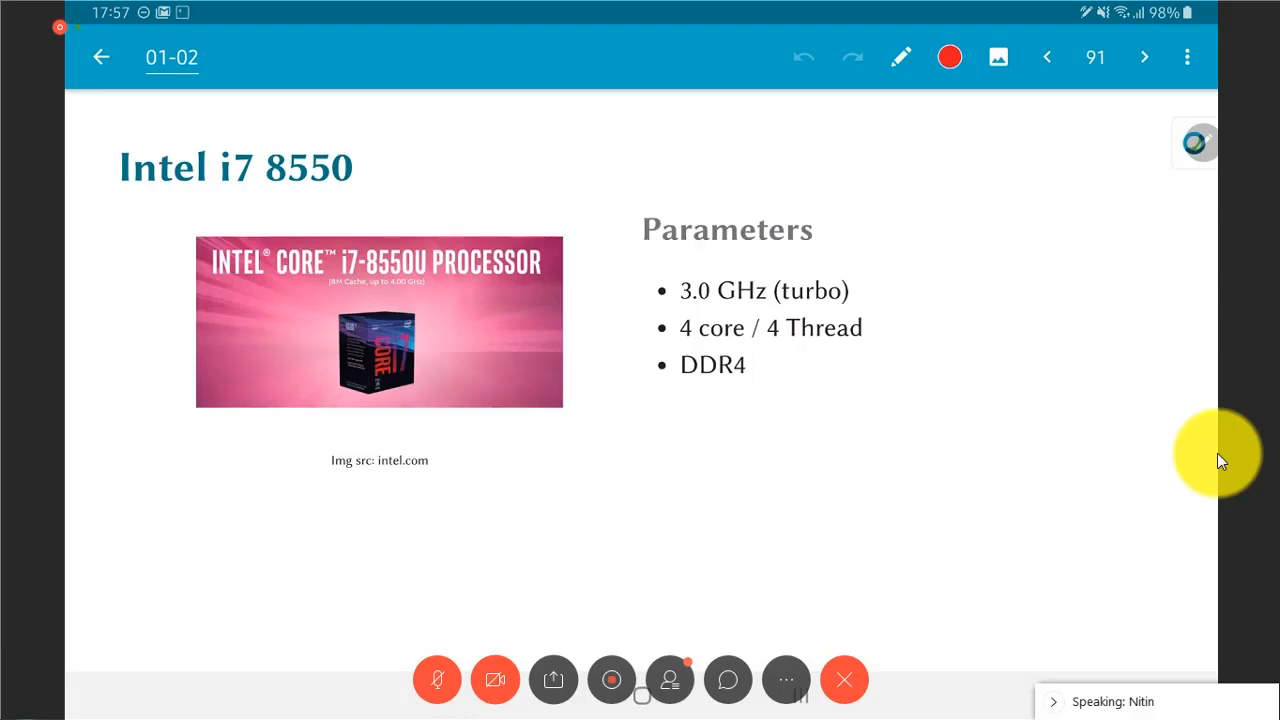
click(1144, 57)
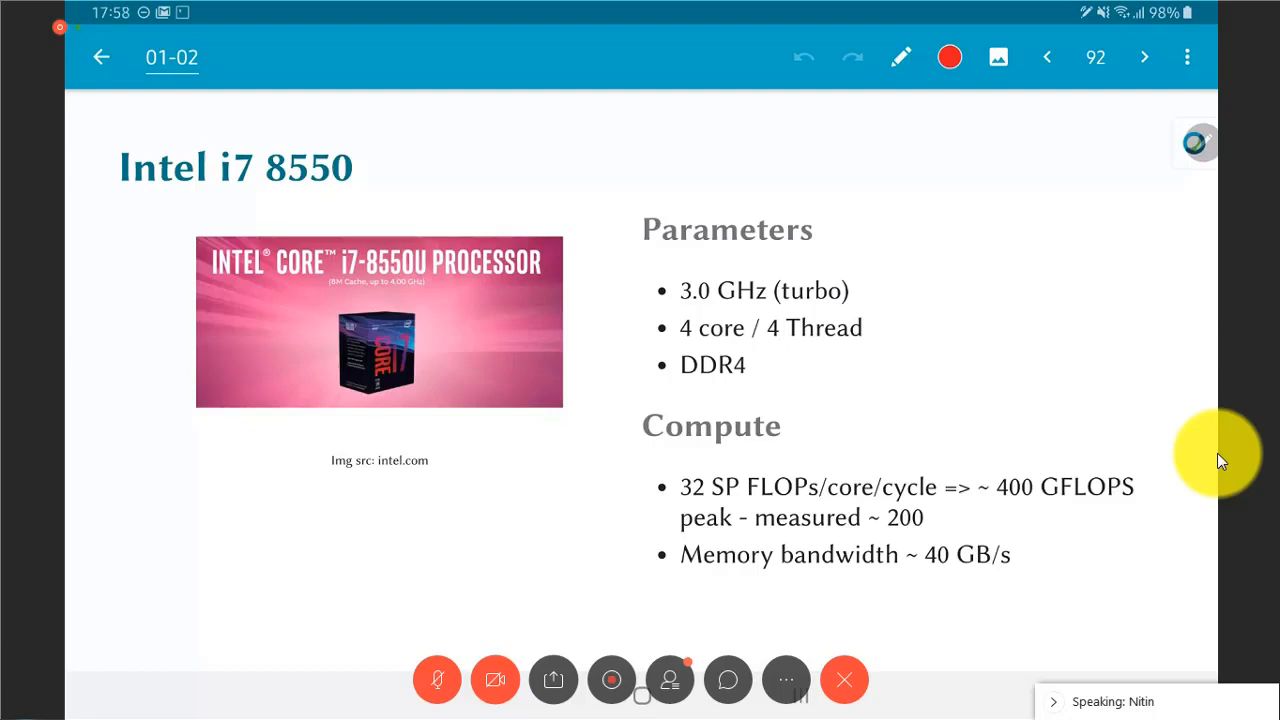
Step through the NVidia Titan RTX slide, revealing its Parameters and Compute figures.
click(1144, 57)
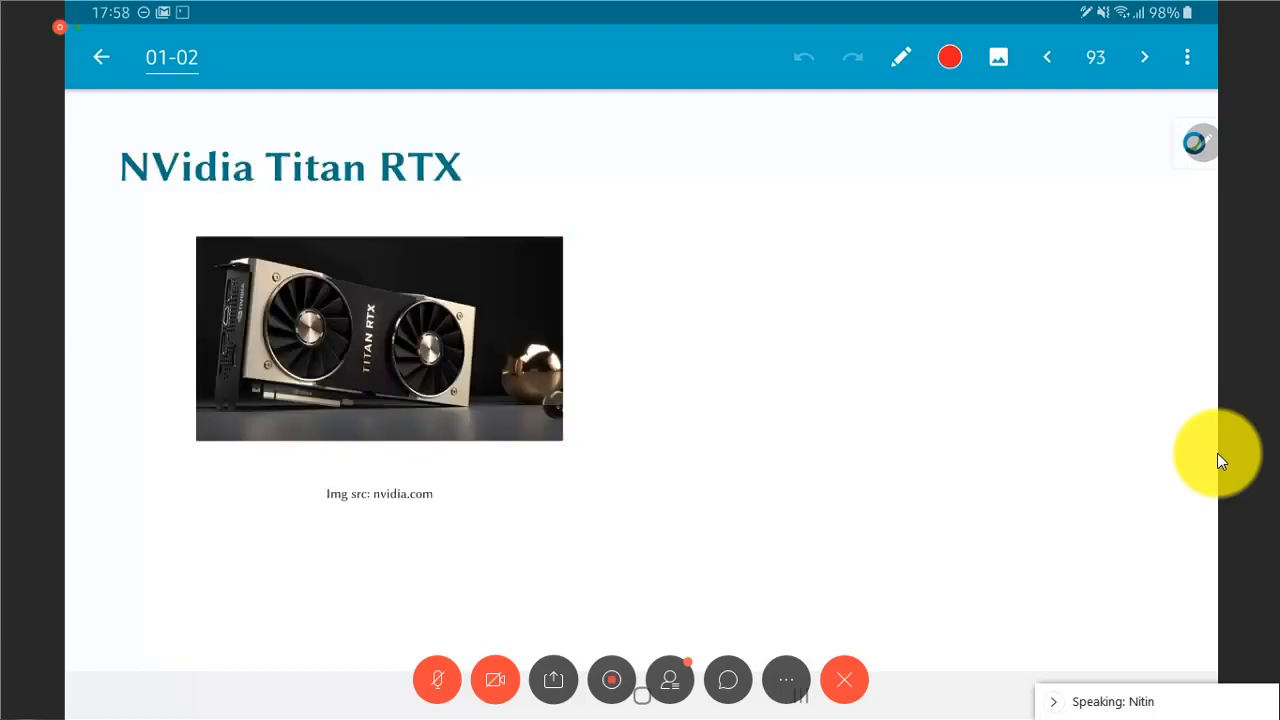
click(1144, 57)
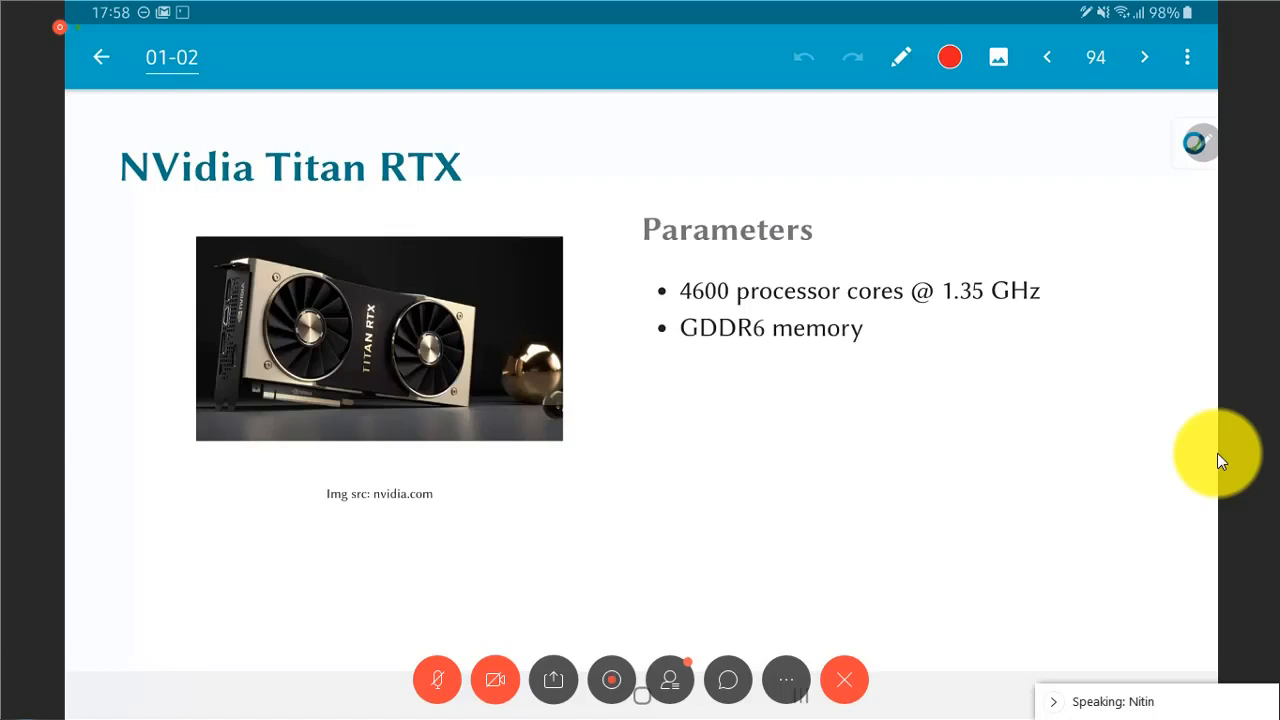
click(1144, 57)
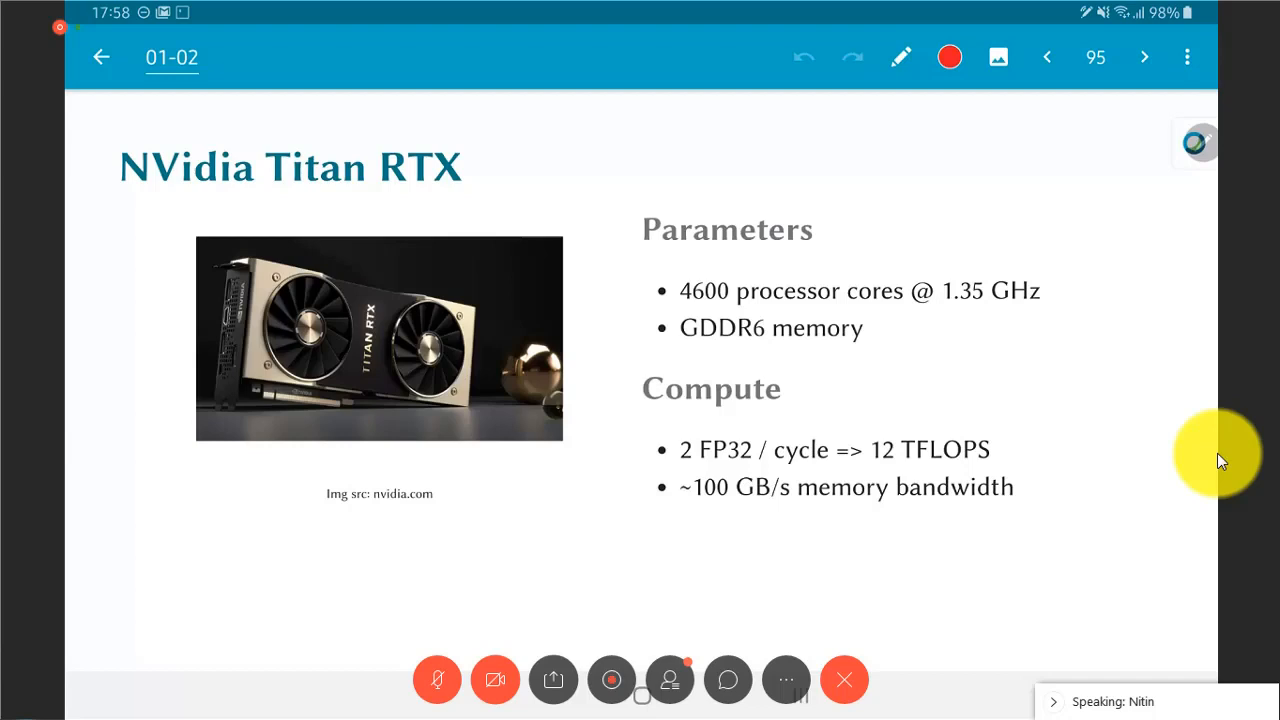
Step to slide 98, revealing FPGA parameters and 150 GFLOPS, 300 GB/s Compute figures.
click(1144, 57)
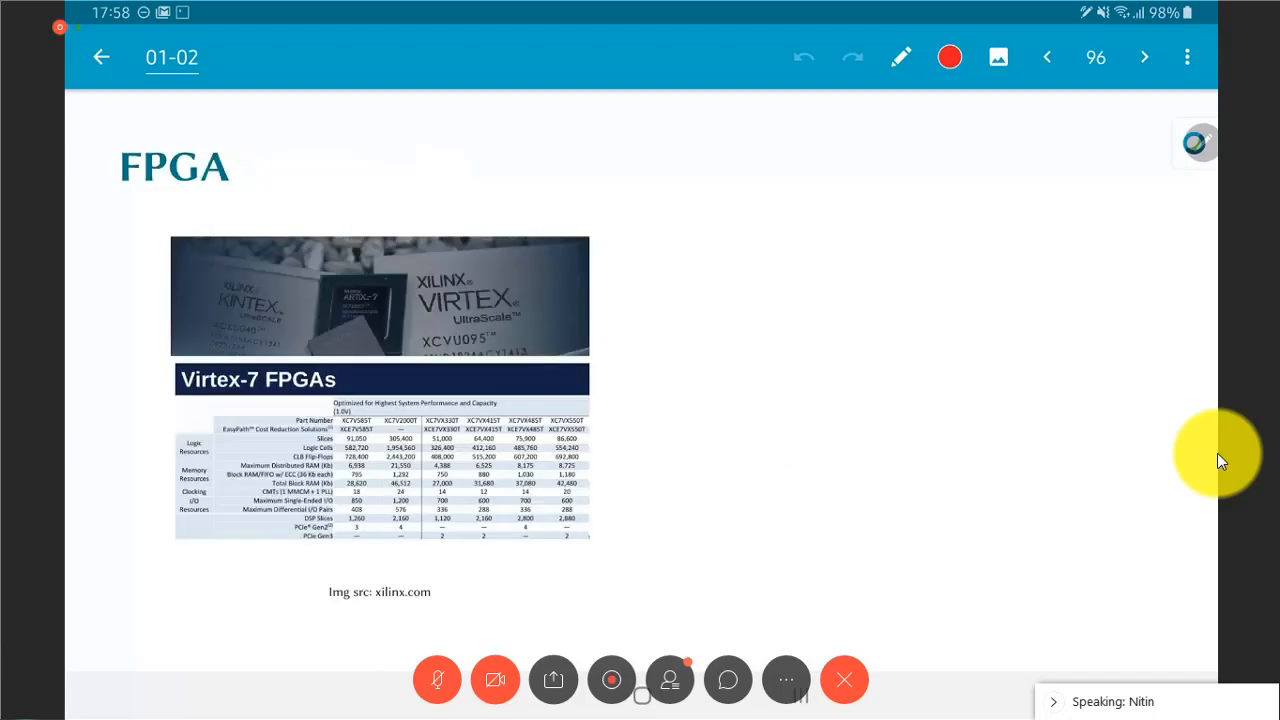
click(1144, 57)
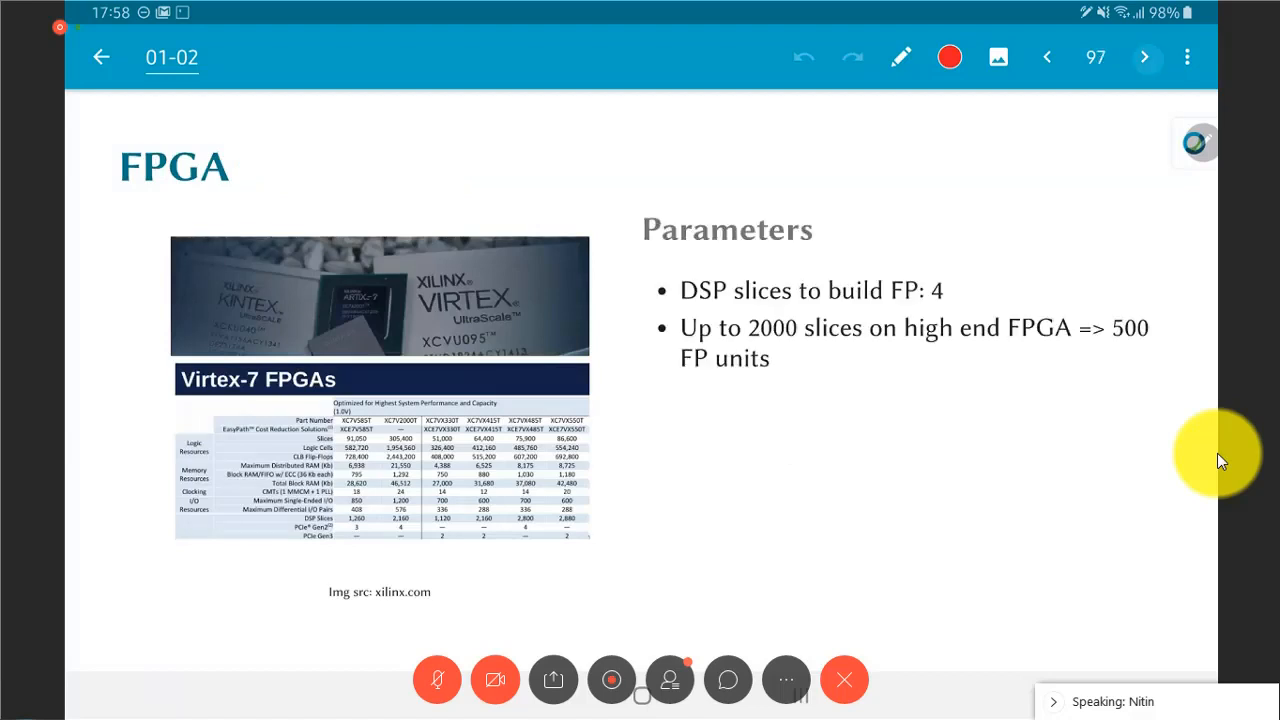
click(1145, 57)
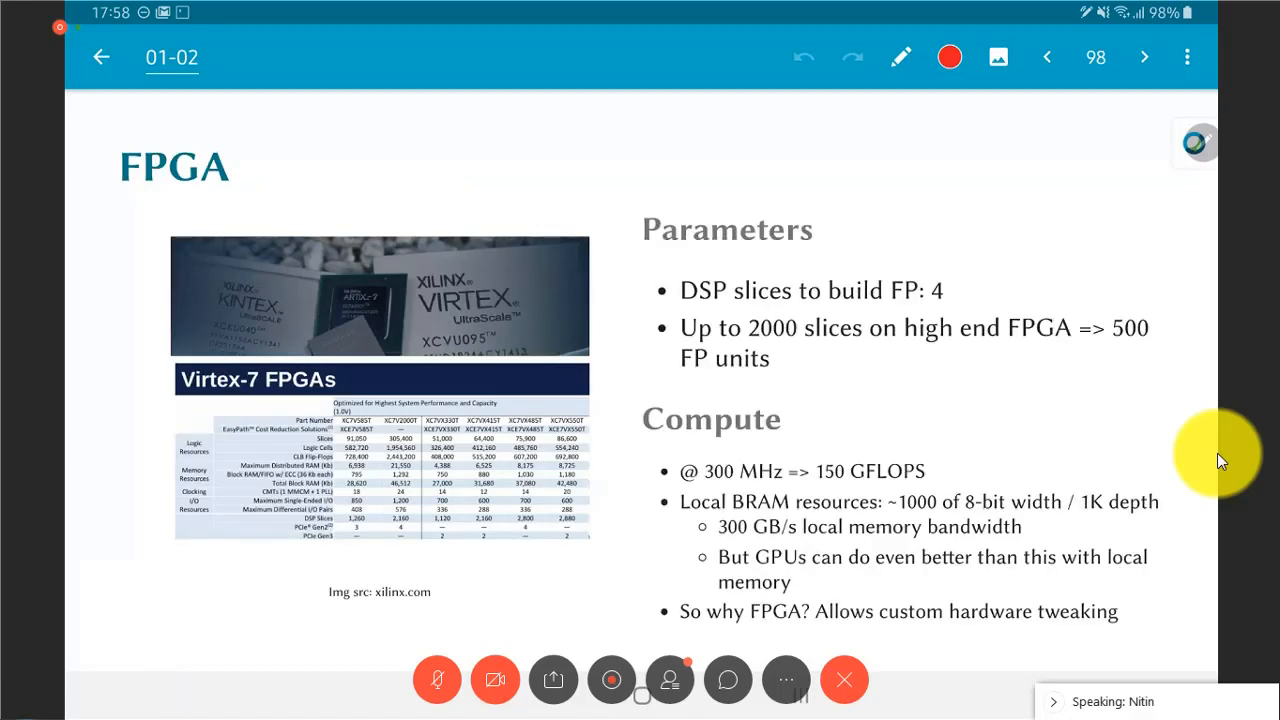